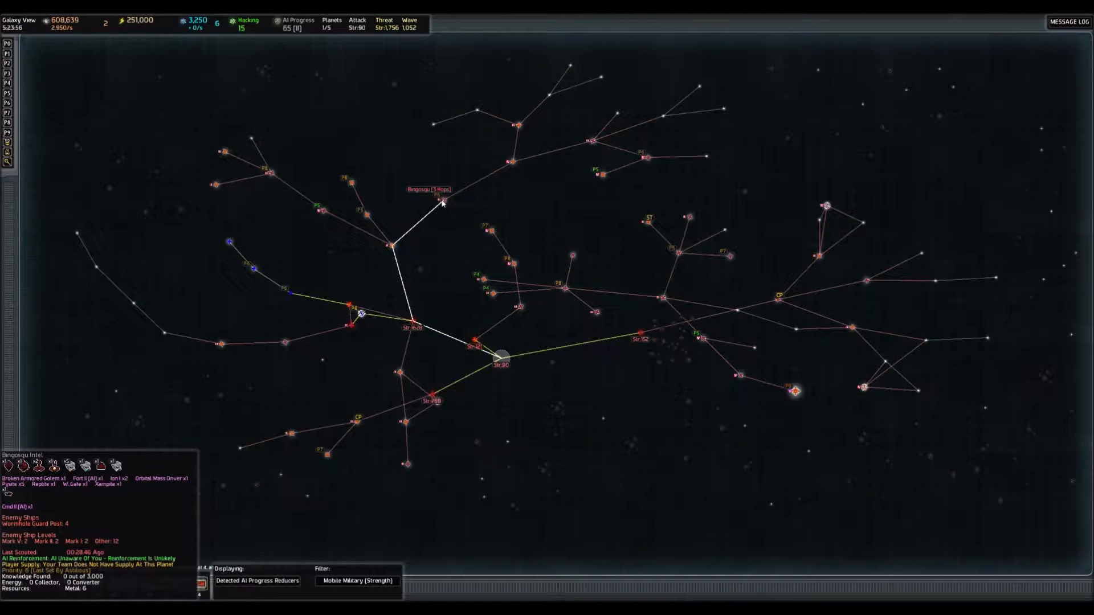
Step: Enter the Thardo planet view where the large fleet is attacking an enemy structure
{"action": "left_click", "coordinate": [356, 310]}
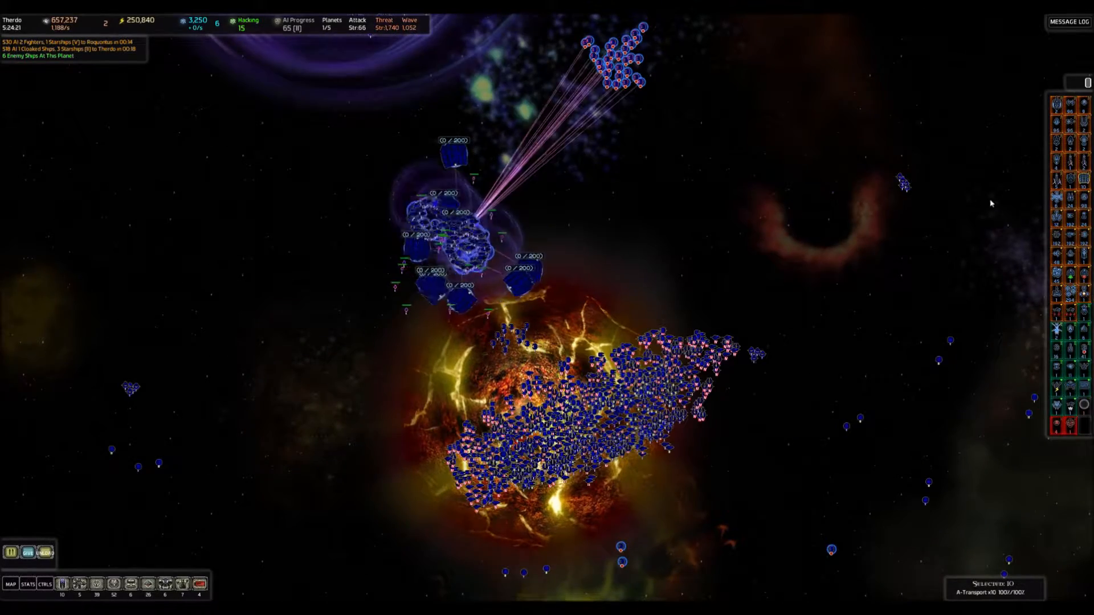
{"action": "mouse_move", "coordinate": [1055, 347]}
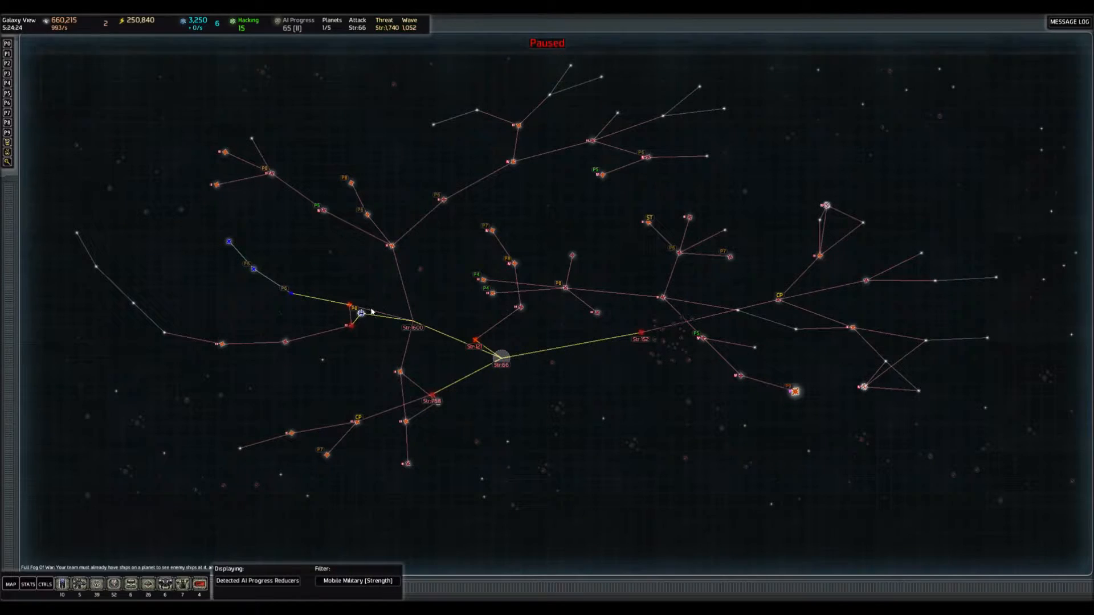
Step: Return to Thardo, then head back out to the paused galaxy map
{"action": "left_click", "coordinate": [354, 325]}
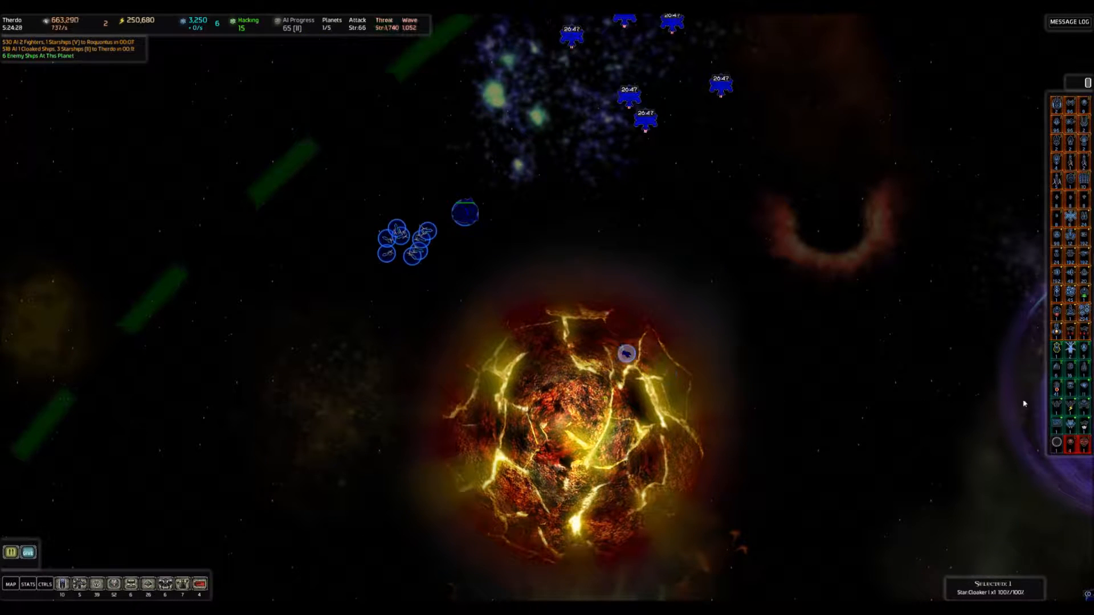
{"action": "left_click", "coordinate": [11, 584]}
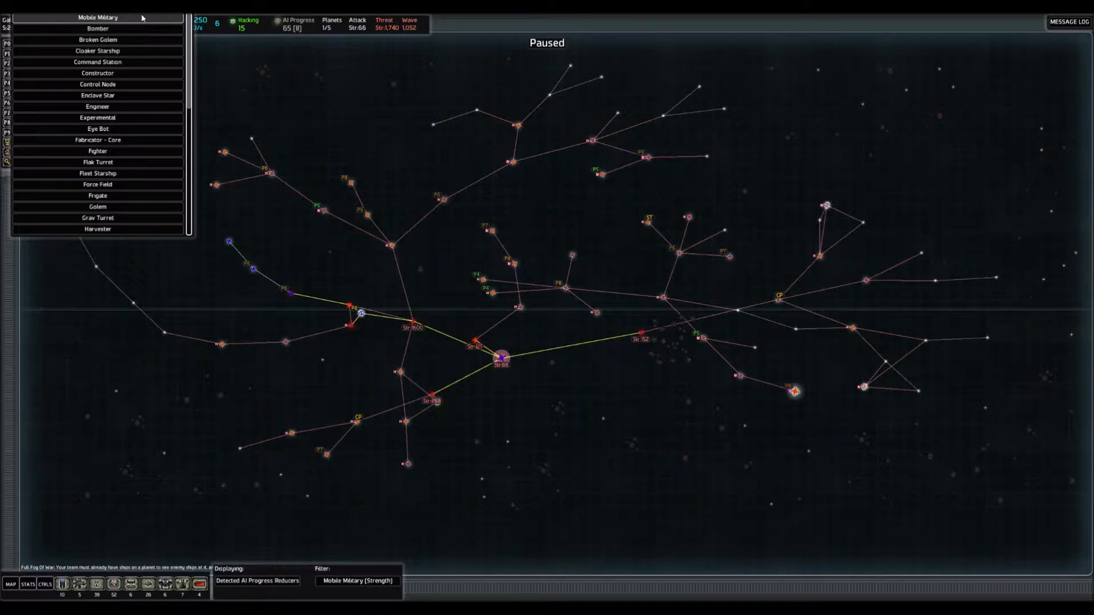
{"action": "mouse_move", "coordinate": [353, 339]}
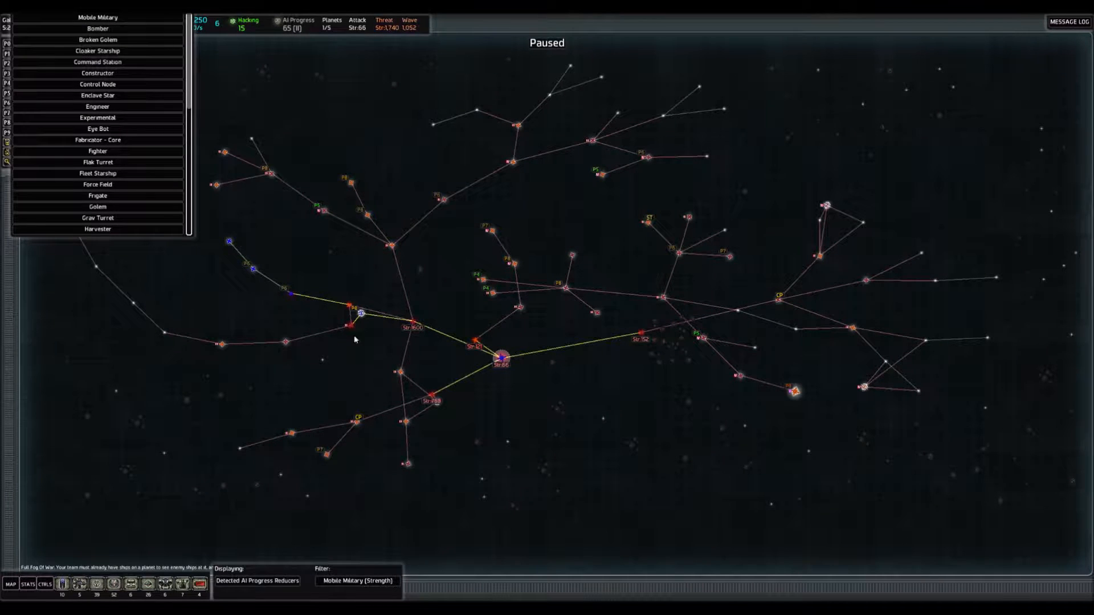
{"action": "mouse_move", "coordinate": [445, 203]}
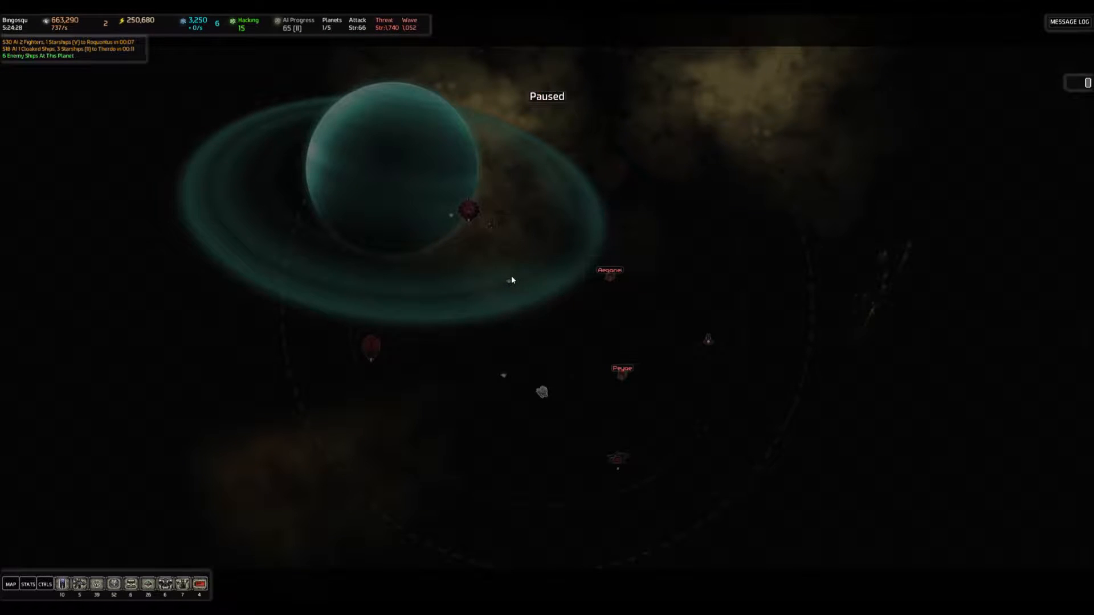
Step: Bring up the galaxy map in find-destination mode with the Star Cloaker pending orders
{"action": "left_click", "coordinate": [10, 585]}
{"action": "type", "text": "Star Cloaker"}
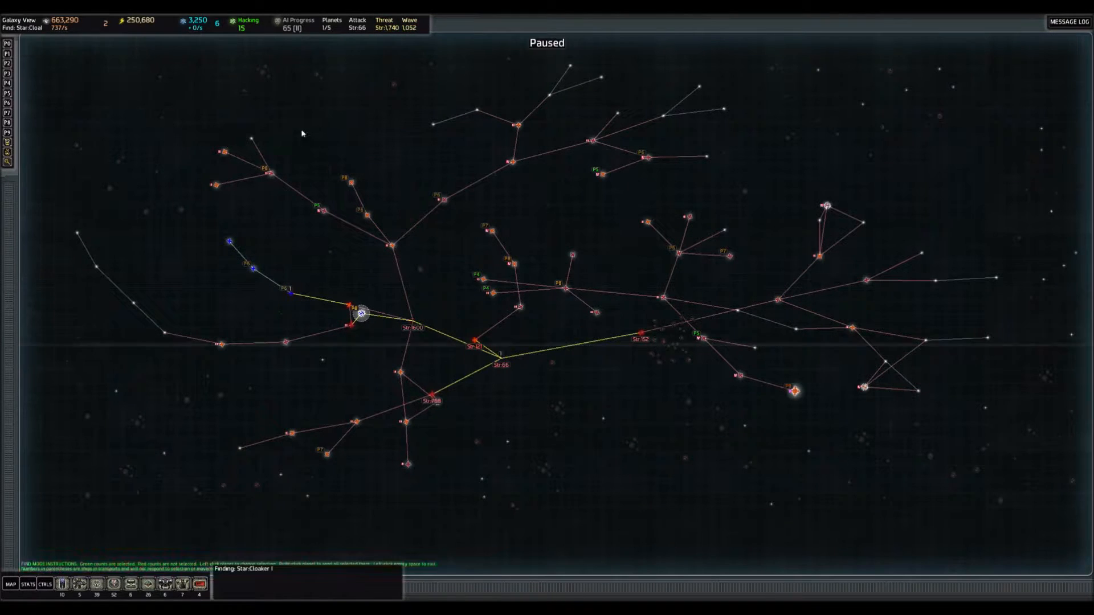
Step: Send the Star Cloaker to Roquontus and select it with the Lightning Warhead there
{"action": "left_click", "coordinate": [362, 314]}
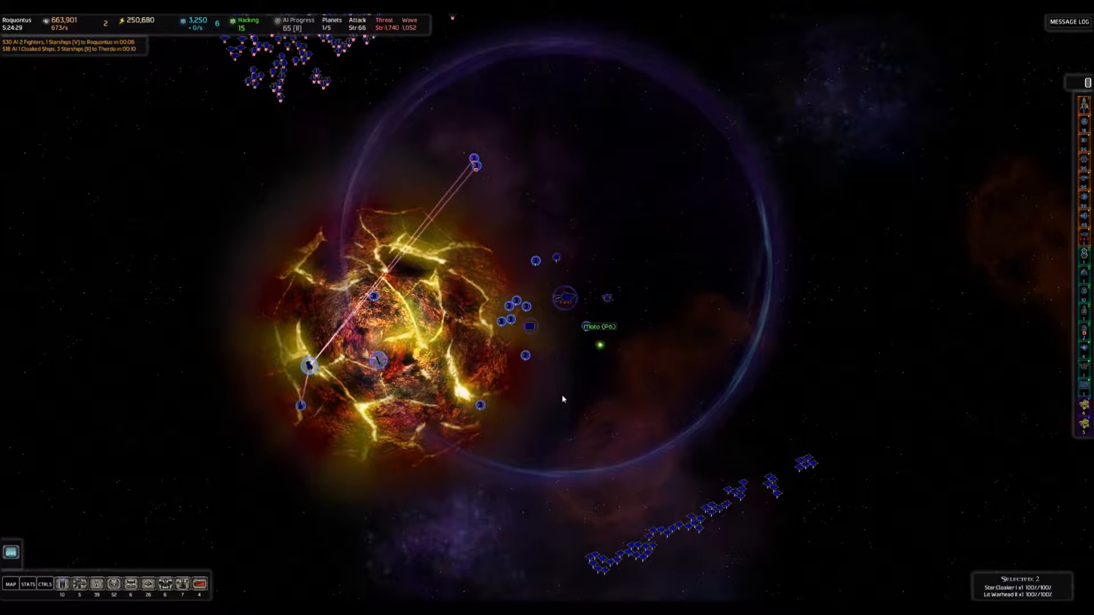
Step: Save the game over the existing 'AI War Double Doom Between' save
{"action": "key", "text": "Escape"}
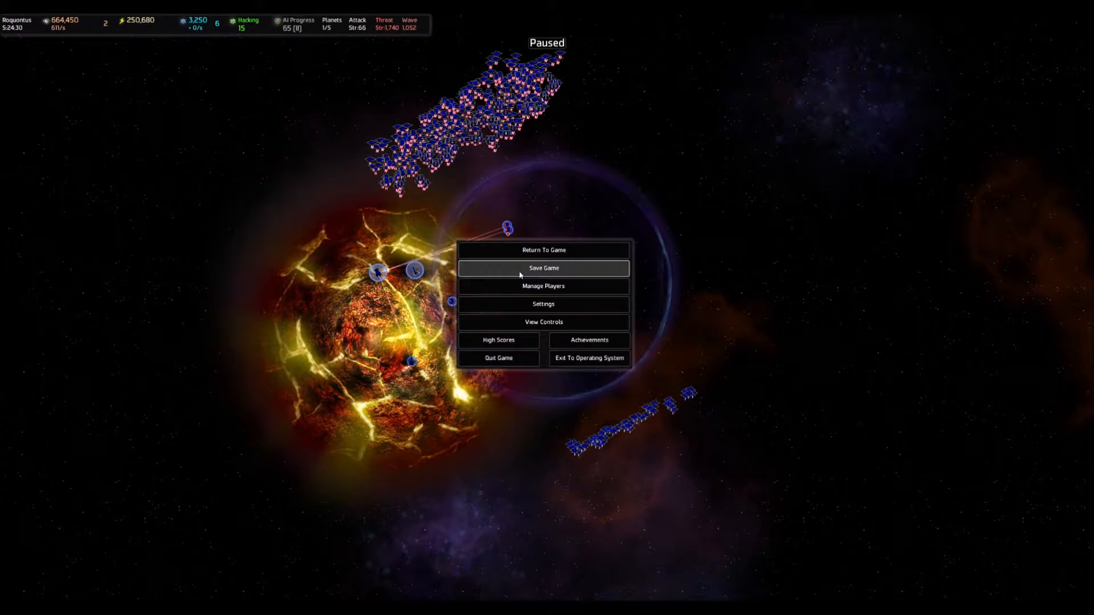
{"action": "left_click", "coordinate": [542, 268]}
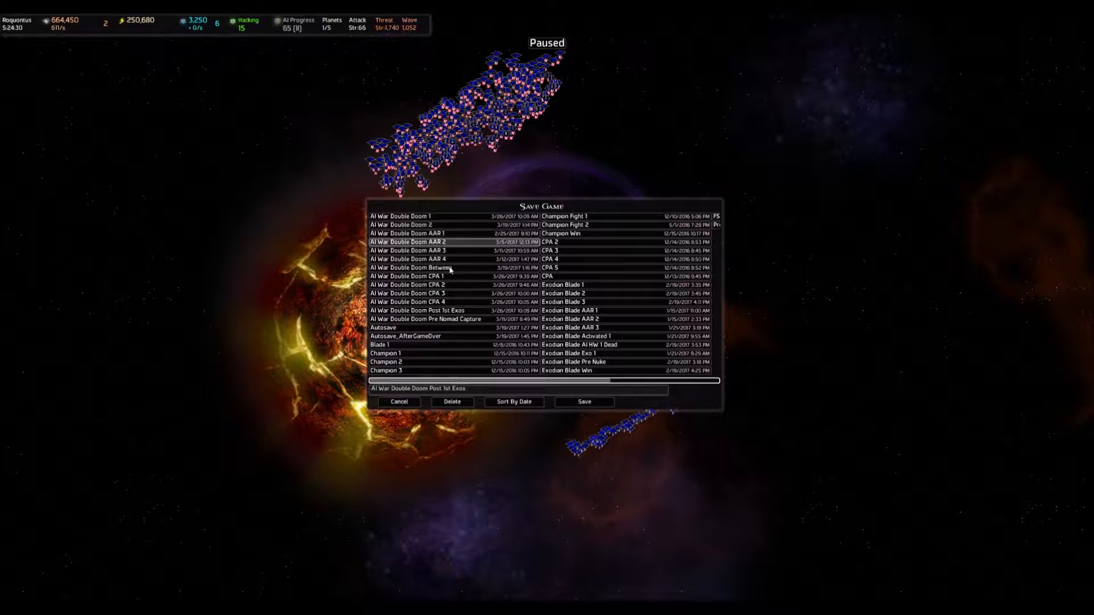
{"action": "left_click", "coordinate": [408, 275]}
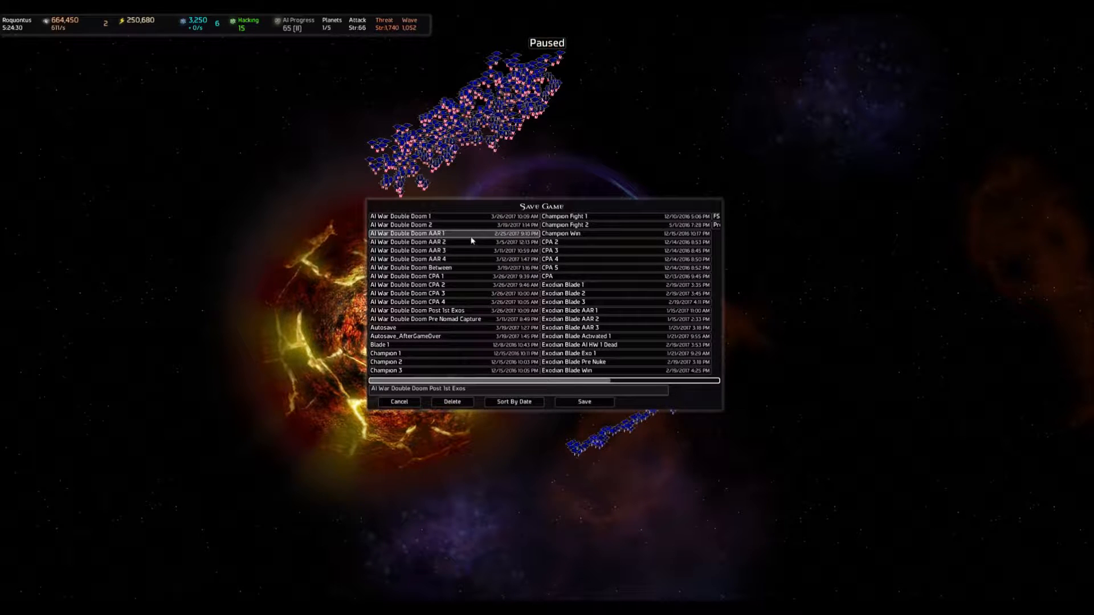
{"action": "left_click", "coordinate": [411, 266]}
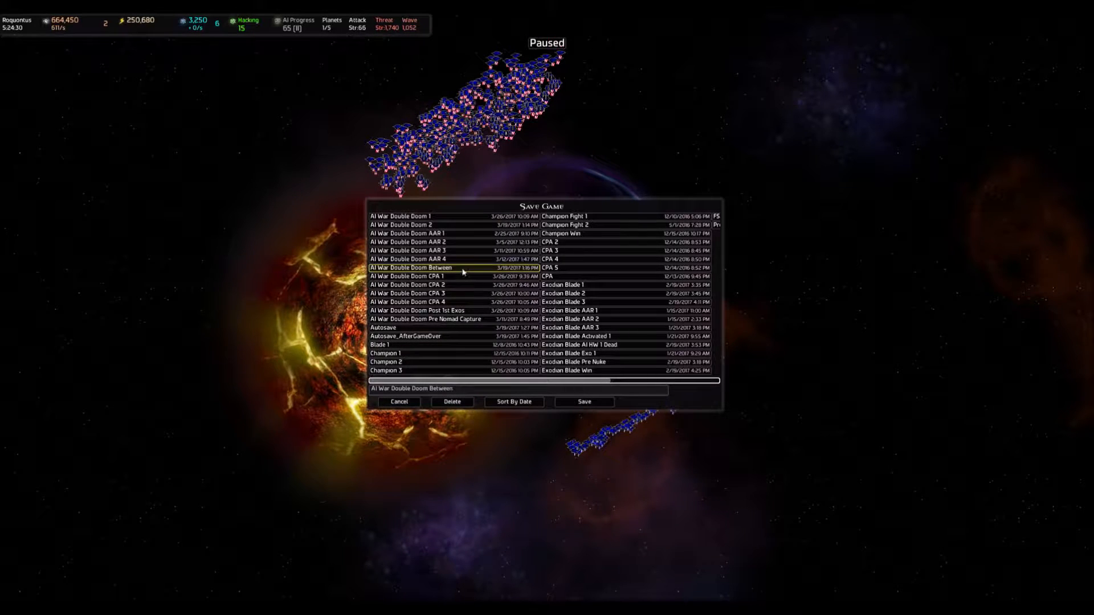
{"action": "left_click", "coordinate": [399, 401]}
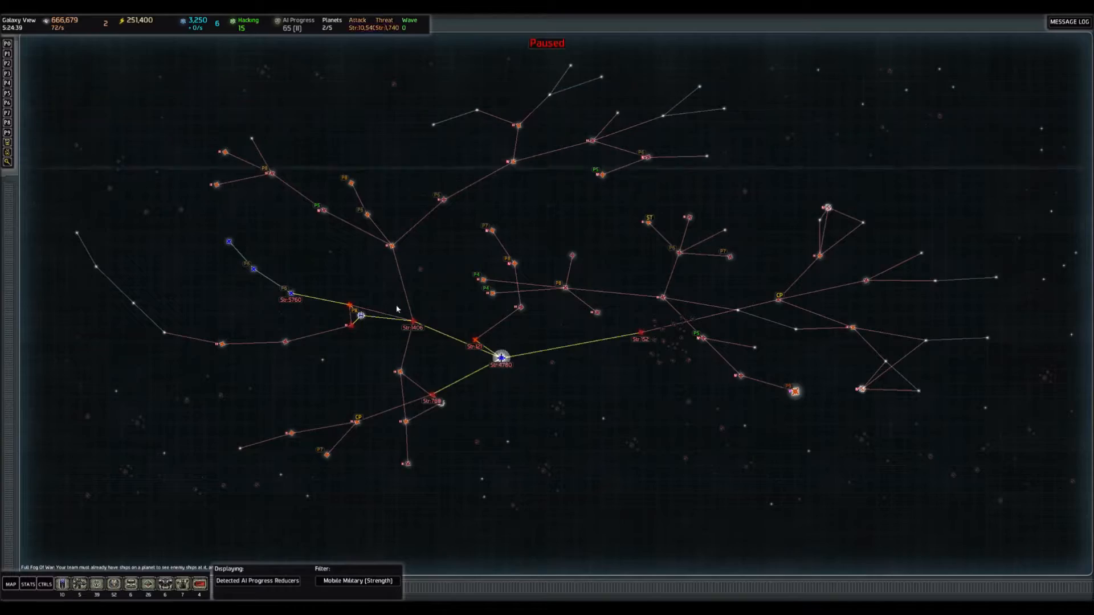
Step: Jump to the Nomad 1 system and zoom out to inspect the fleet
{"action": "double_click", "coordinate": [502, 357]}
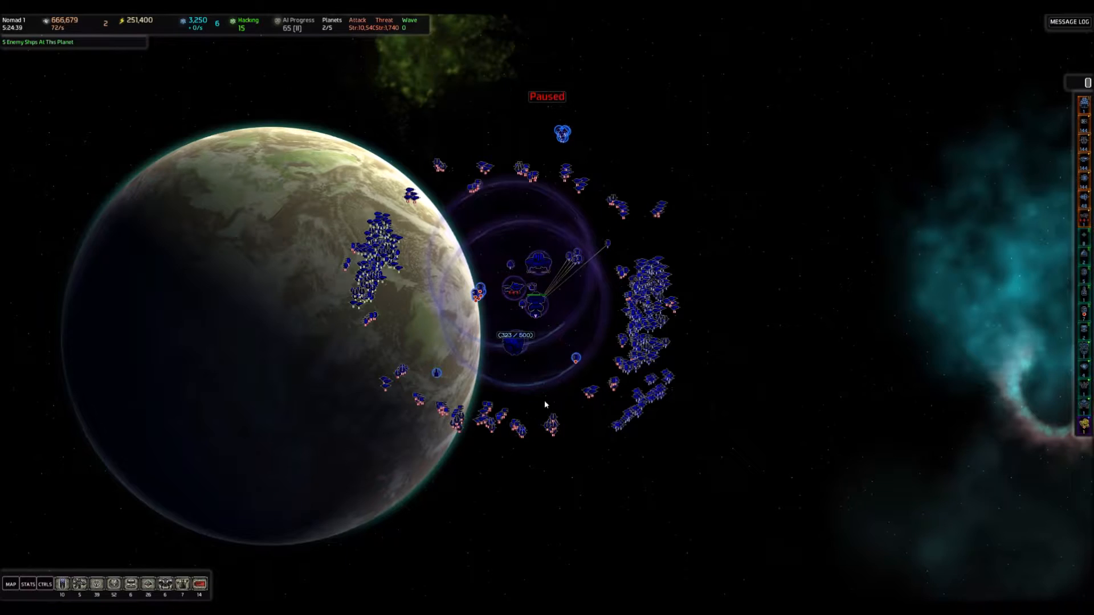
{"action": "scroll", "scroll_direction": "down", "scroll_amount": 3}
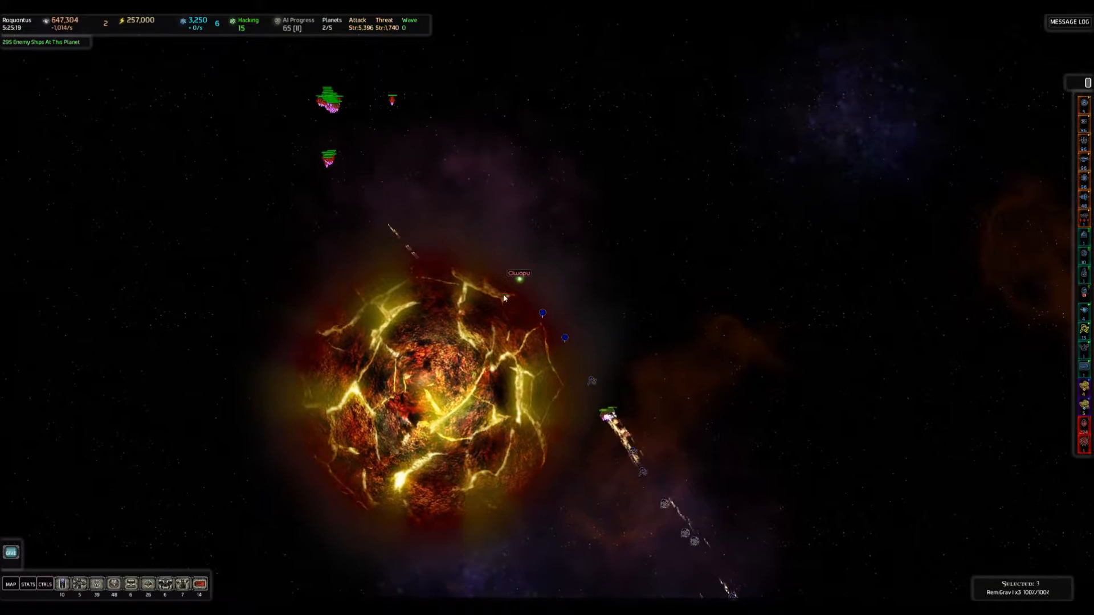
Step: Box-select ships at Roquontus and return to the paused galaxy map
{"action": "left_click_drag", "start_coordinate": [508, 296], "coordinate": [655, 465]}
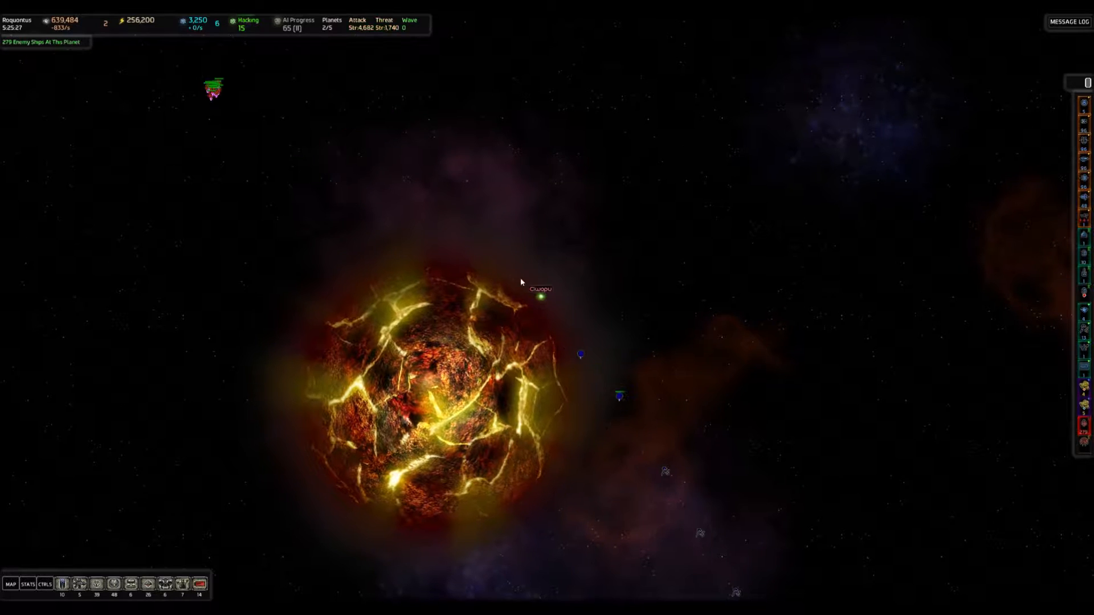
{"action": "left_click", "coordinate": [10, 583]}
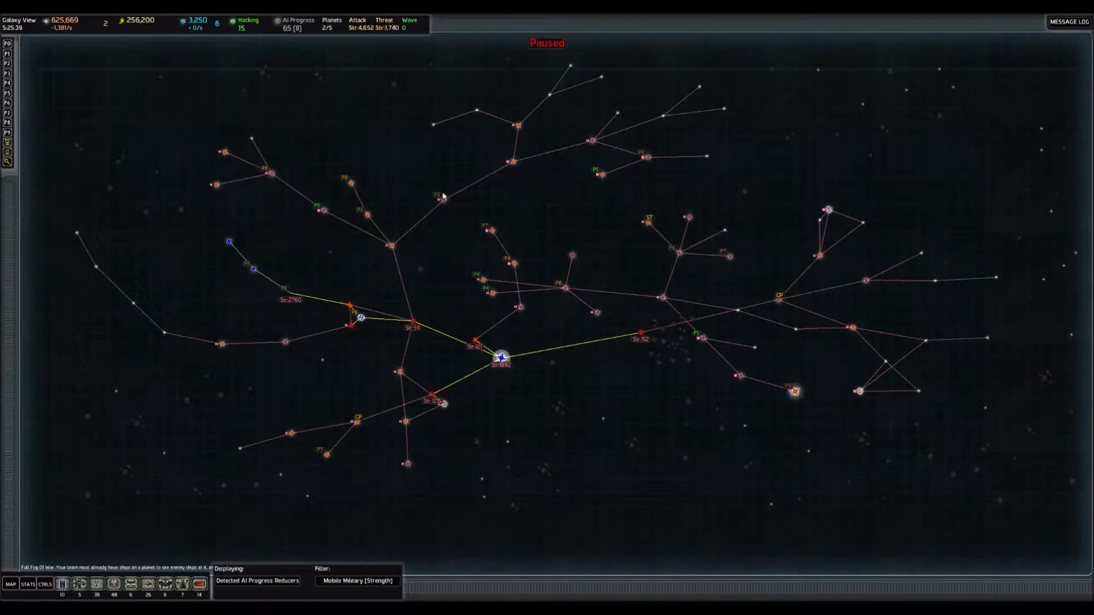
{"action": "double_click", "coordinate": [501, 357]}
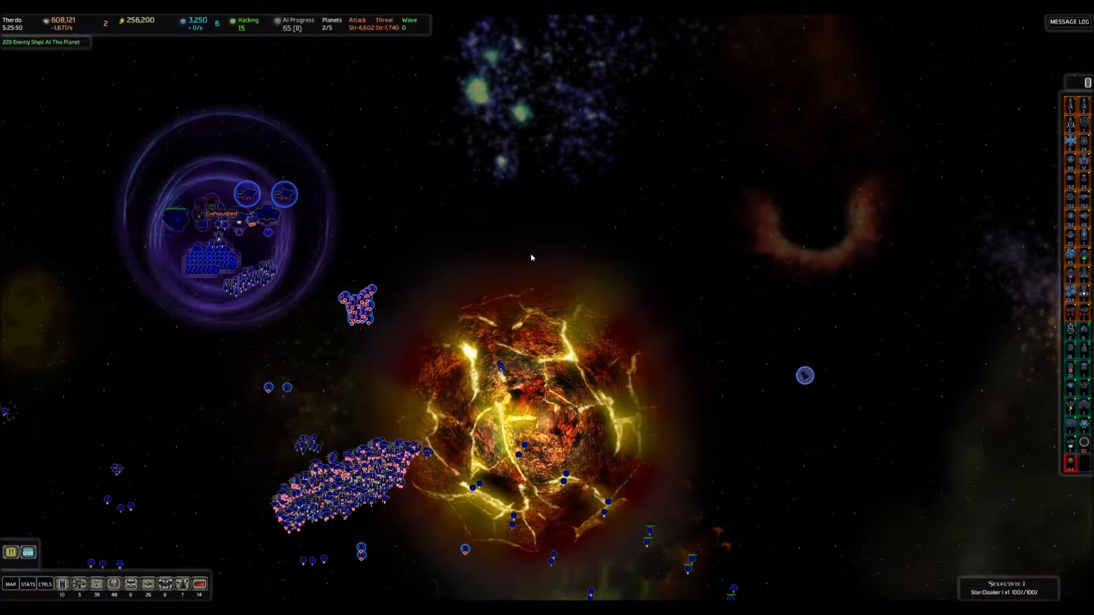
{"action": "left_click", "coordinate": [11, 583]}
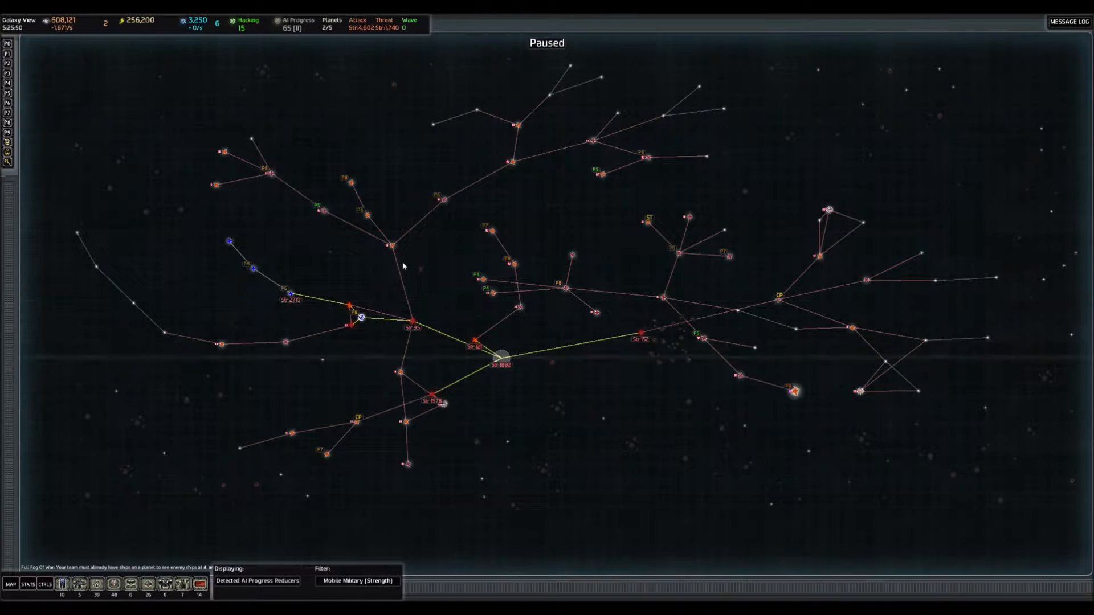
Step: Go to Bingosqu for the A-Transports, then show My And Allied Ships strengths on the galaxy map
{"action": "left_click", "coordinate": [256, 580]}
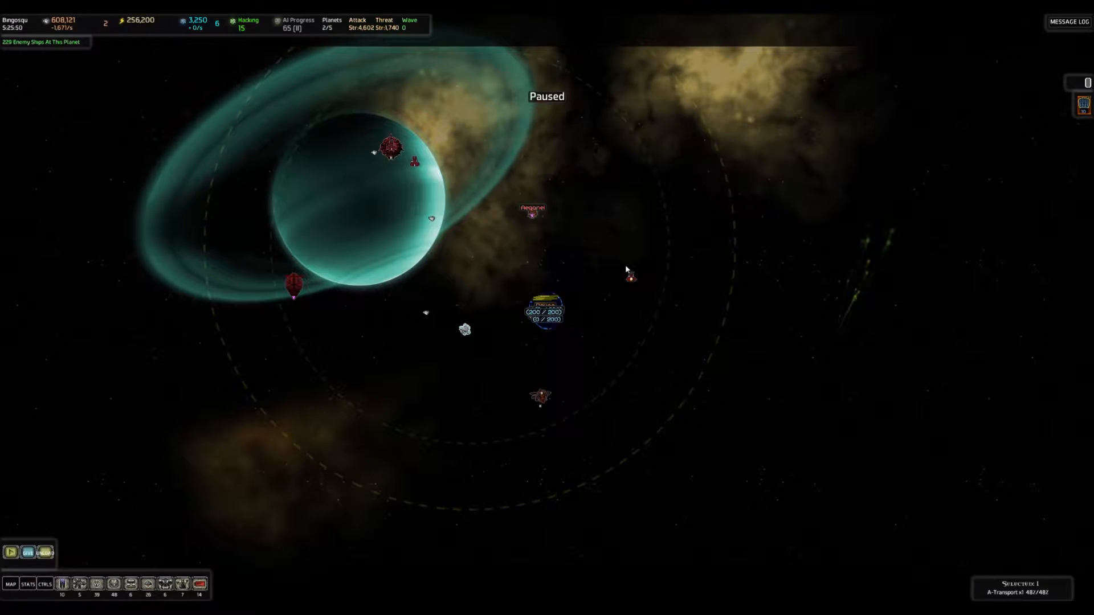
{"action": "mouse_move", "coordinate": [631, 278]}
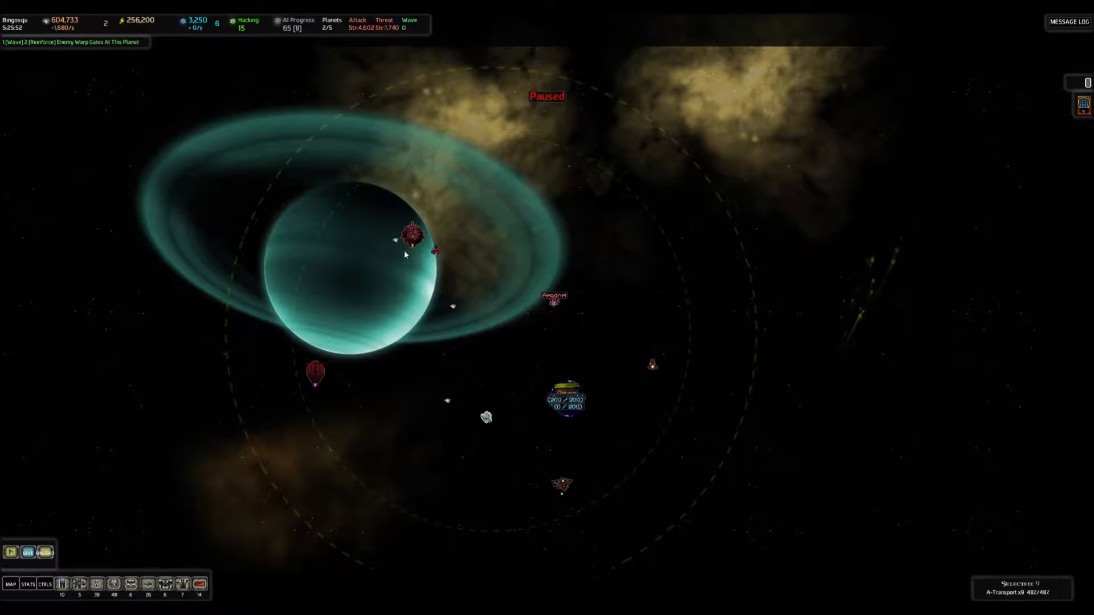
{"action": "left_click", "coordinate": [11, 553]}
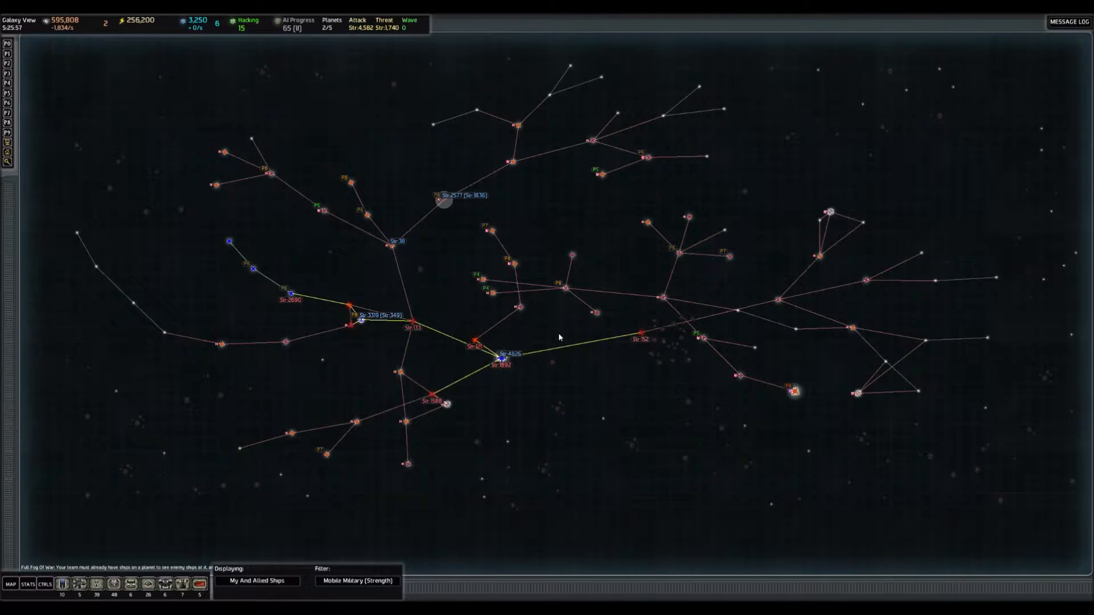
Step: Check on Thardo and Roquontus, then return to the galaxy map
{"action": "left_click", "coordinate": [396, 243]}
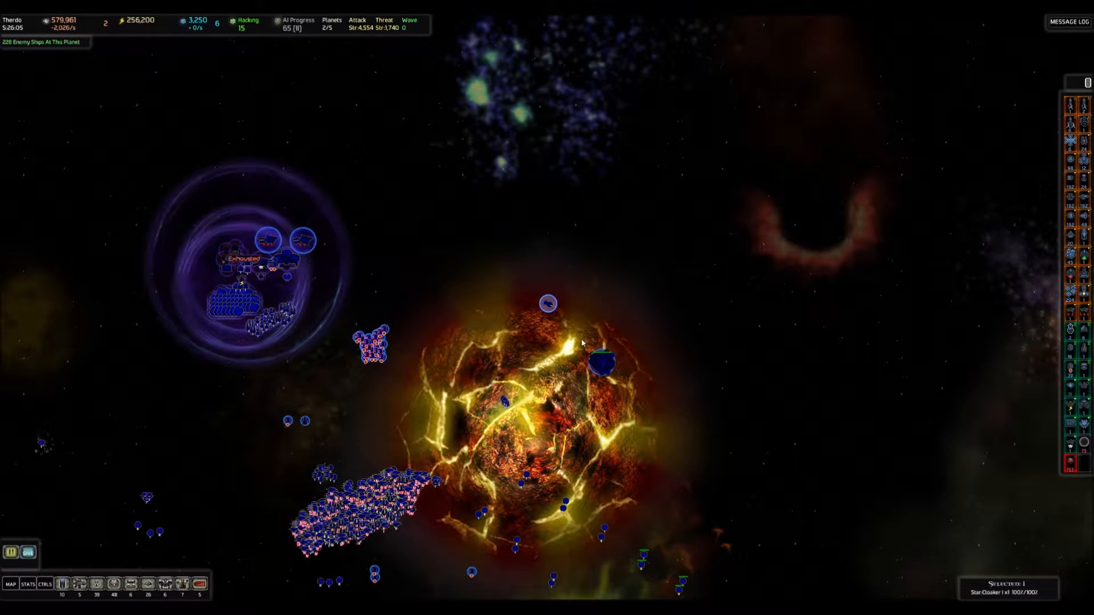
{"action": "left_click", "coordinate": [604, 363]}
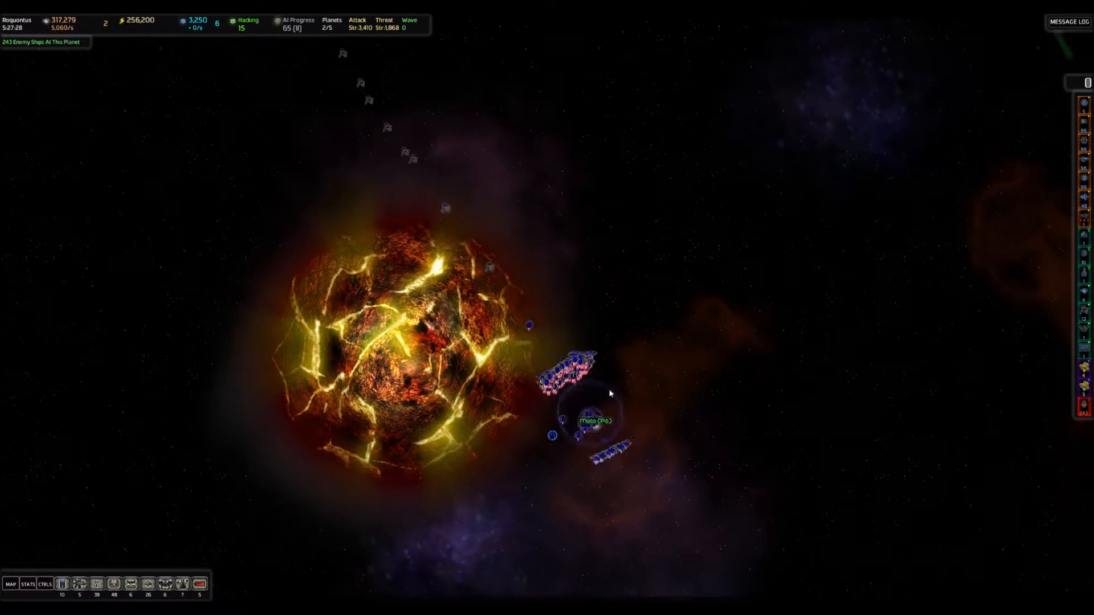
{"action": "left_click", "coordinate": [11, 583]}
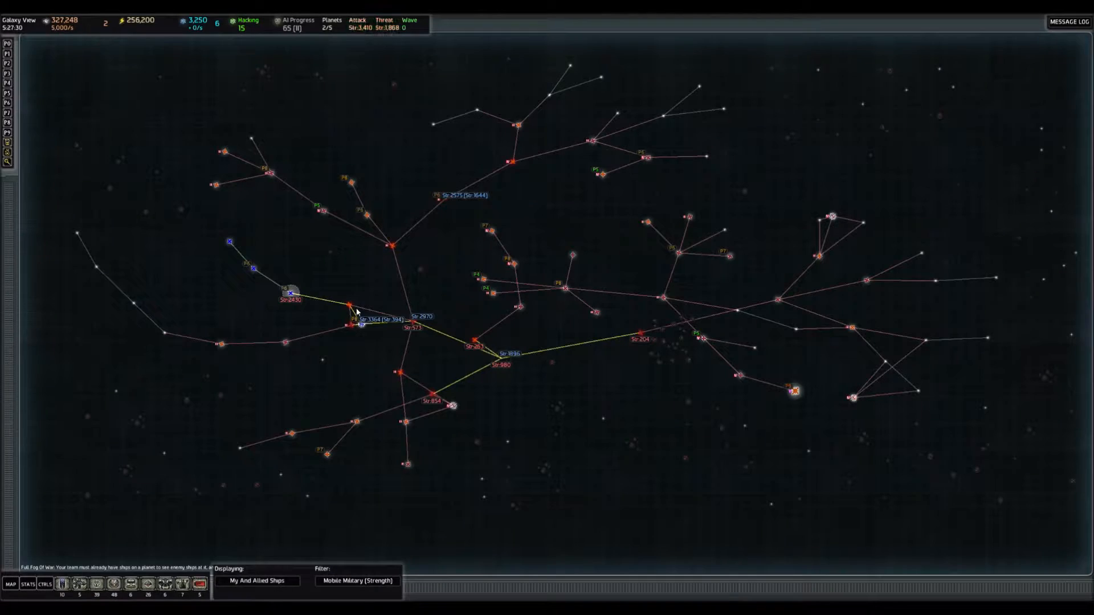
Step: Jump to the Nomad 1 planet where the friendly fleet surrounds the command station
{"action": "left_click", "coordinate": [351, 325]}
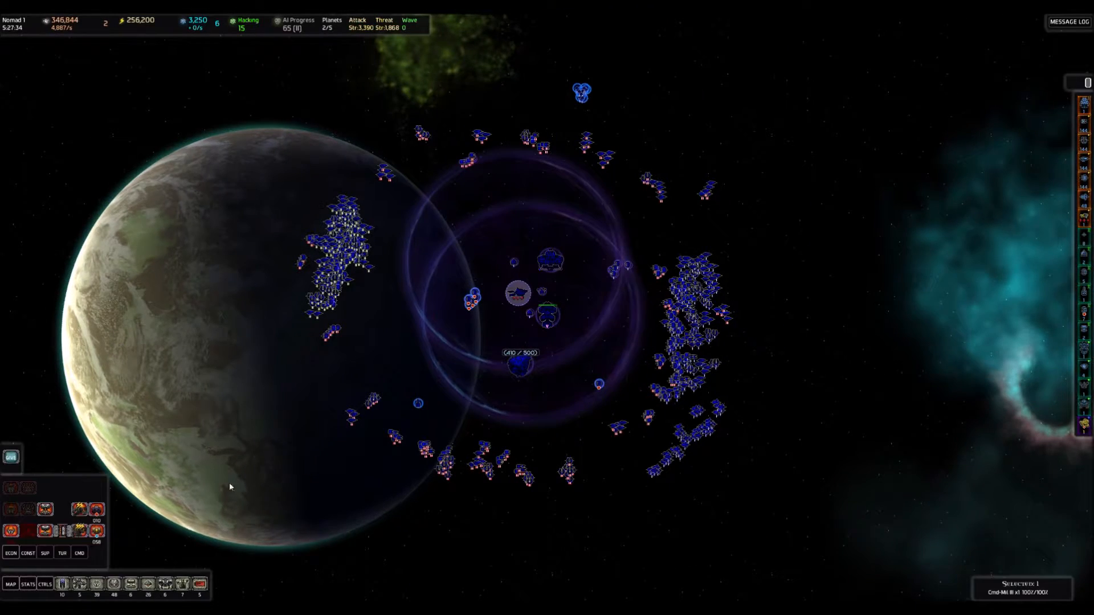
{"action": "mouse_move", "coordinate": [62, 552]}
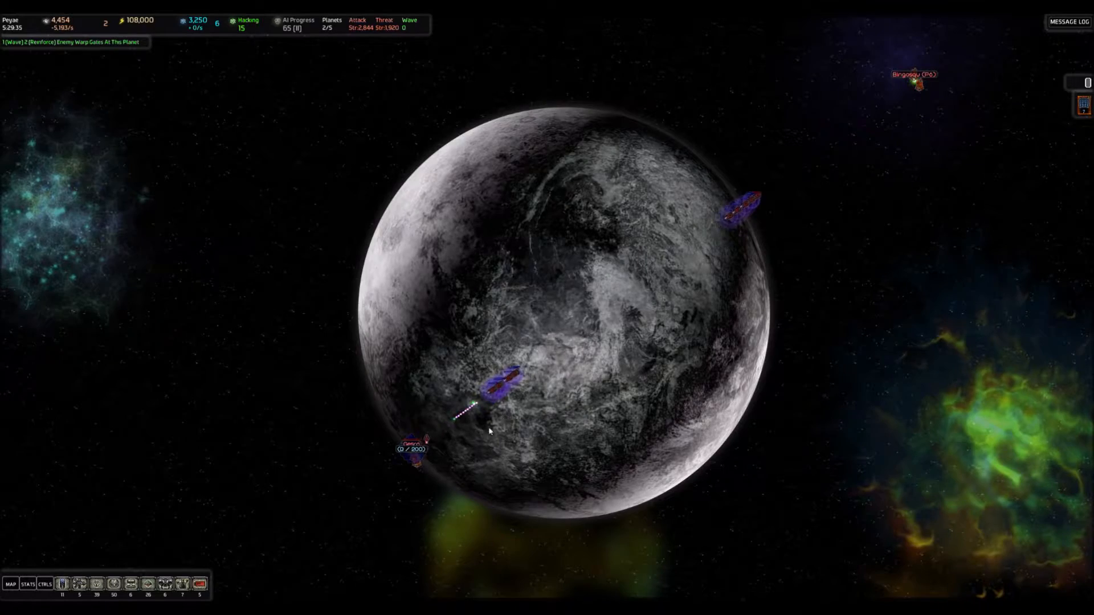
Step: Switch the view to the ringed planet Wohagarran where the large fleet is gathered
{"action": "left_click", "coordinate": [10, 583]}
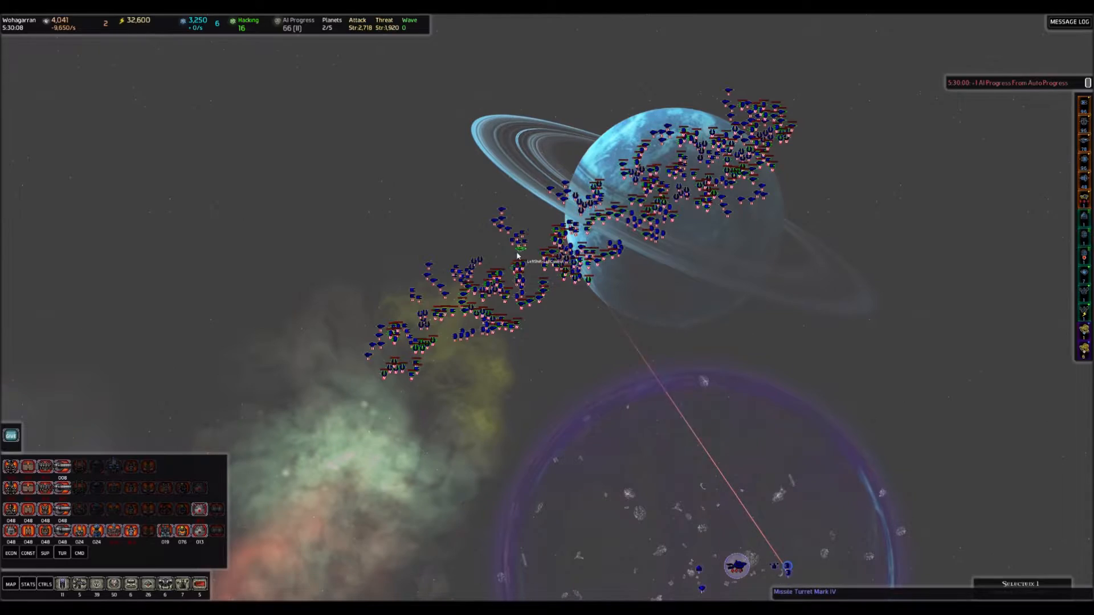
Step: Move on from Wohagarran through Mato and Gesra, ending paused on the galaxy map
{"action": "left_click", "coordinate": [10, 583]}
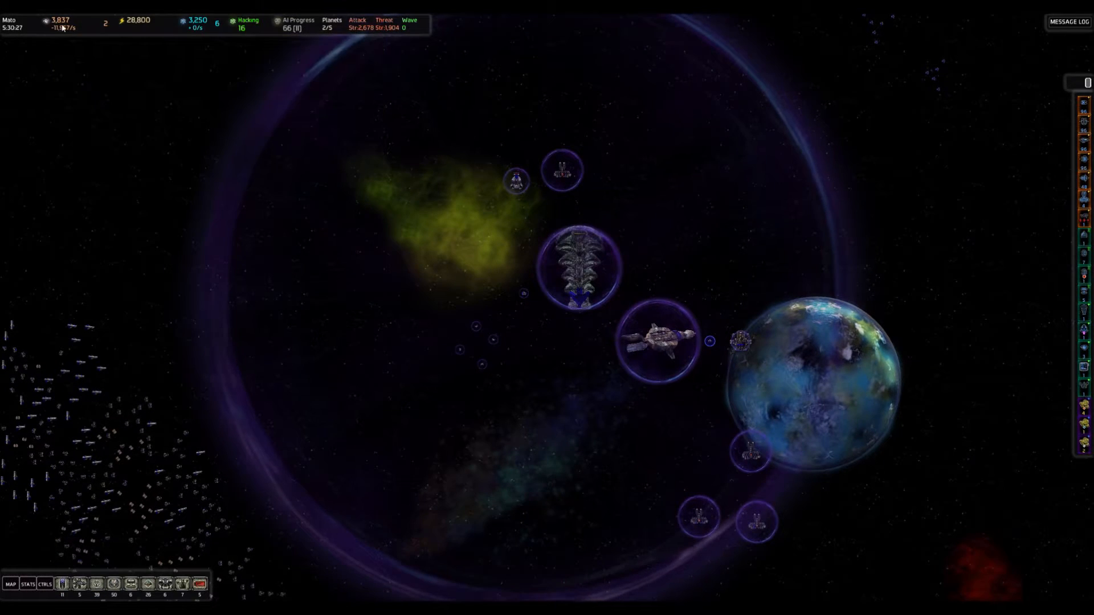
{"action": "mouse_move", "coordinate": [59, 20]}
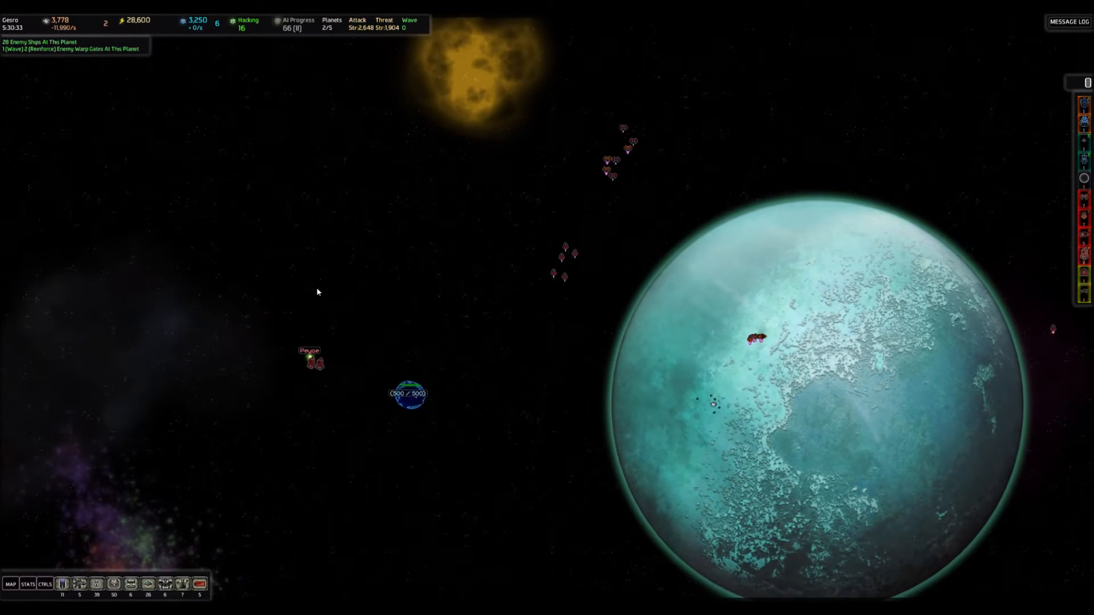
{"action": "left_click", "coordinate": [10, 583]}
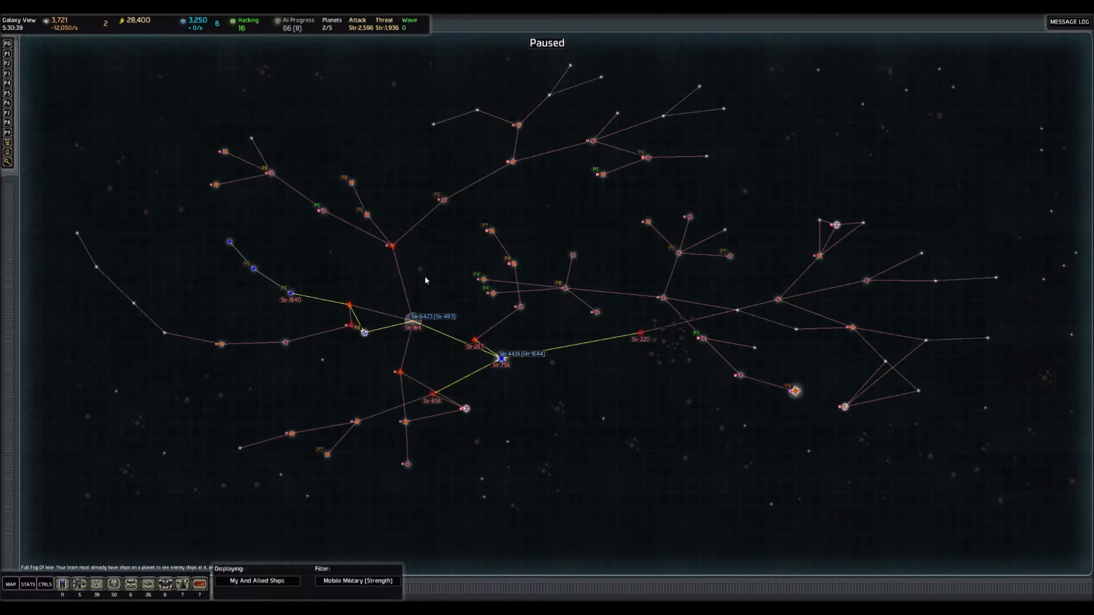
{"action": "mouse_move", "coordinate": [289, 194]}
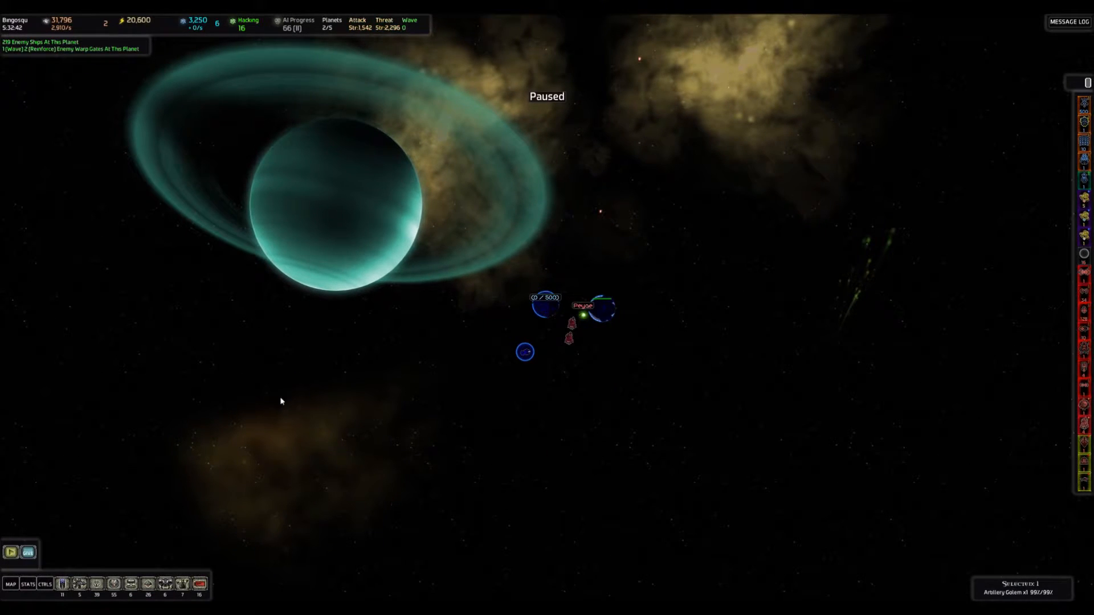
{"action": "mouse_move", "coordinate": [401, 147]}
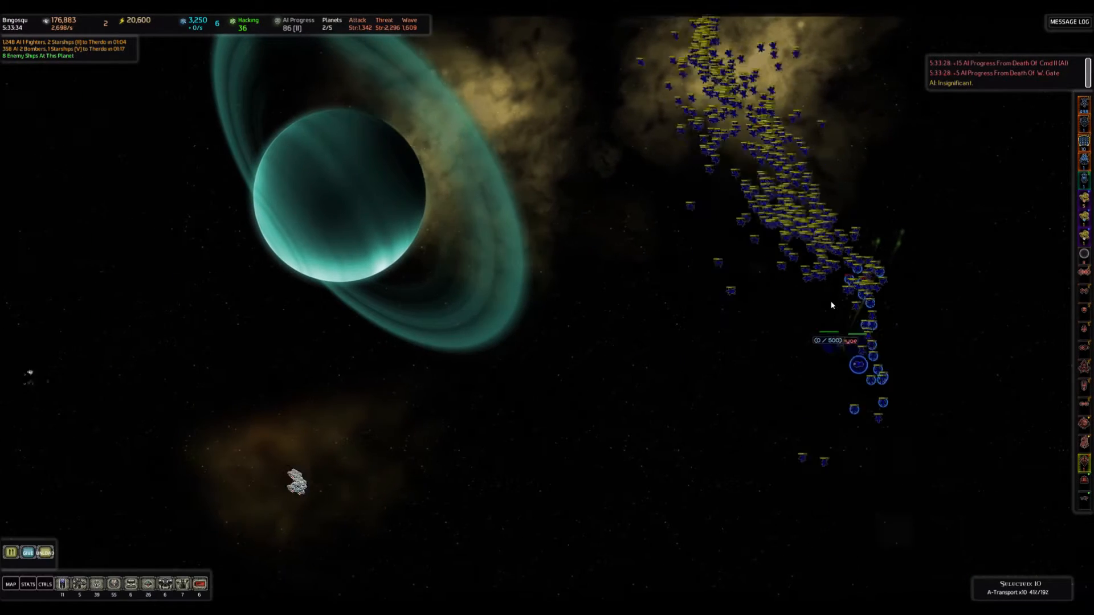
Step: Send the fleet and ten transports into the planet to destroy the command station and warp gate
{"action": "left_click", "coordinate": [789, 339]}
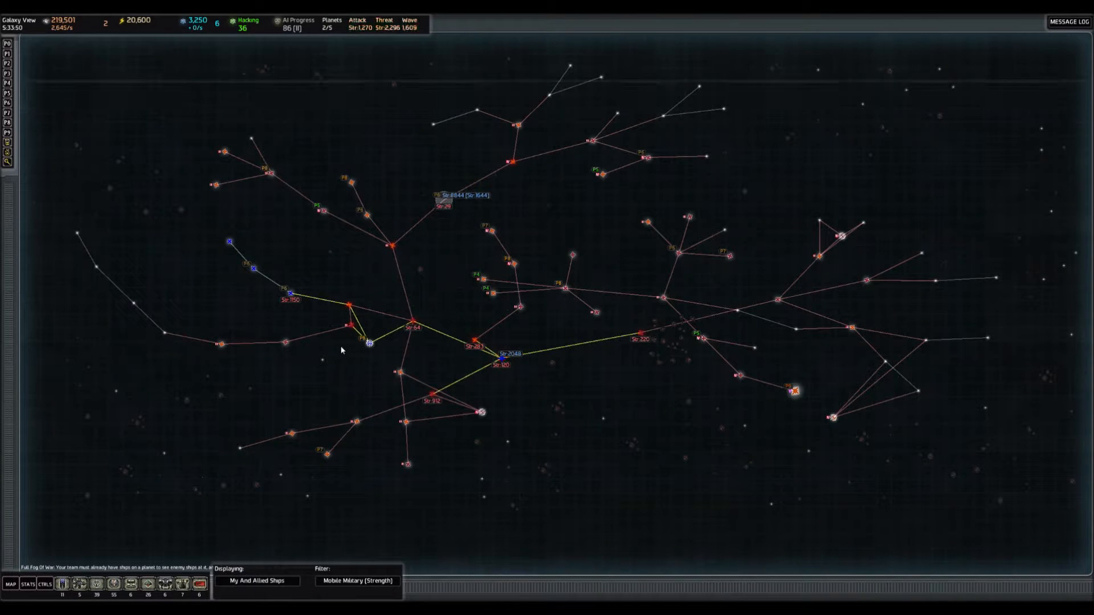
{"action": "mouse_move", "coordinate": [703, 273]}
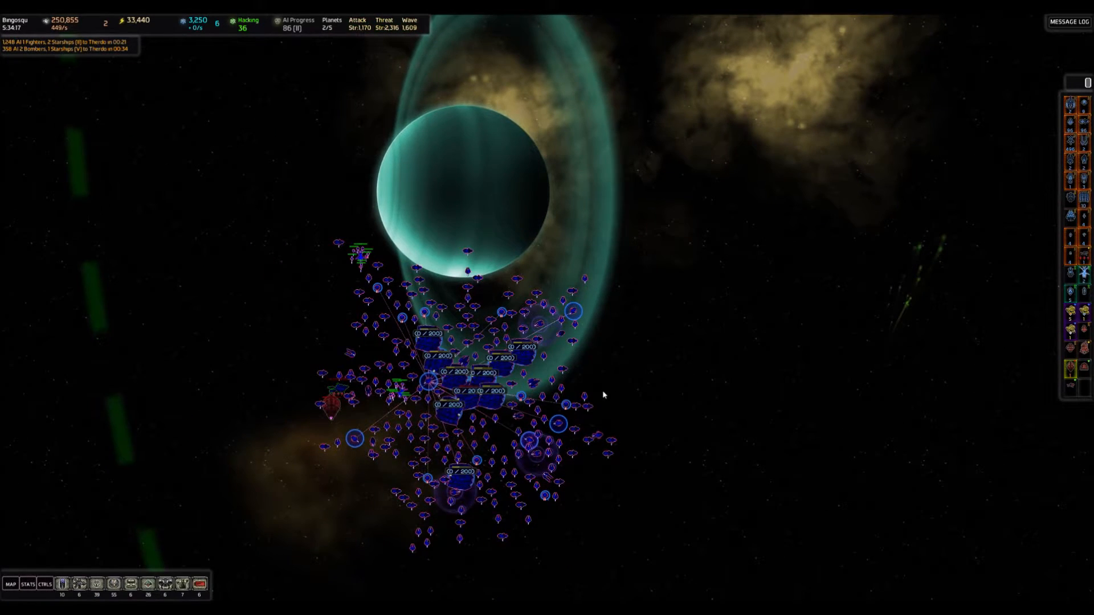
{"action": "mouse_move", "coordinate": [496, 401]}
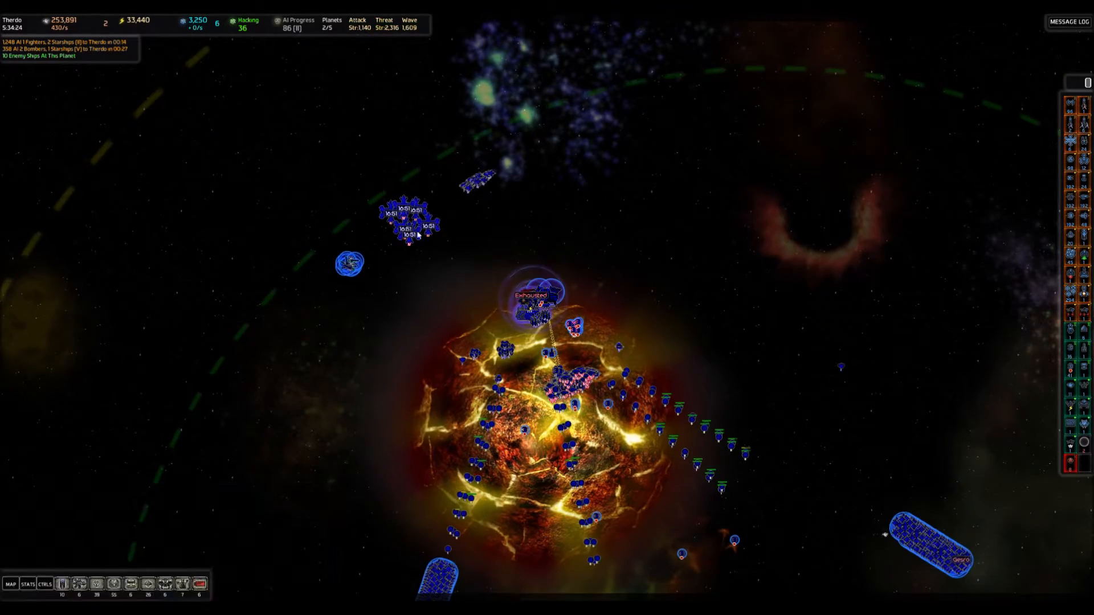
Step: Commit the fleet at Therdo against 1,086 defenders, then show allied fleet strengths on the galaxy map
{"action": "left_click", "coordinate": [10, 584]}
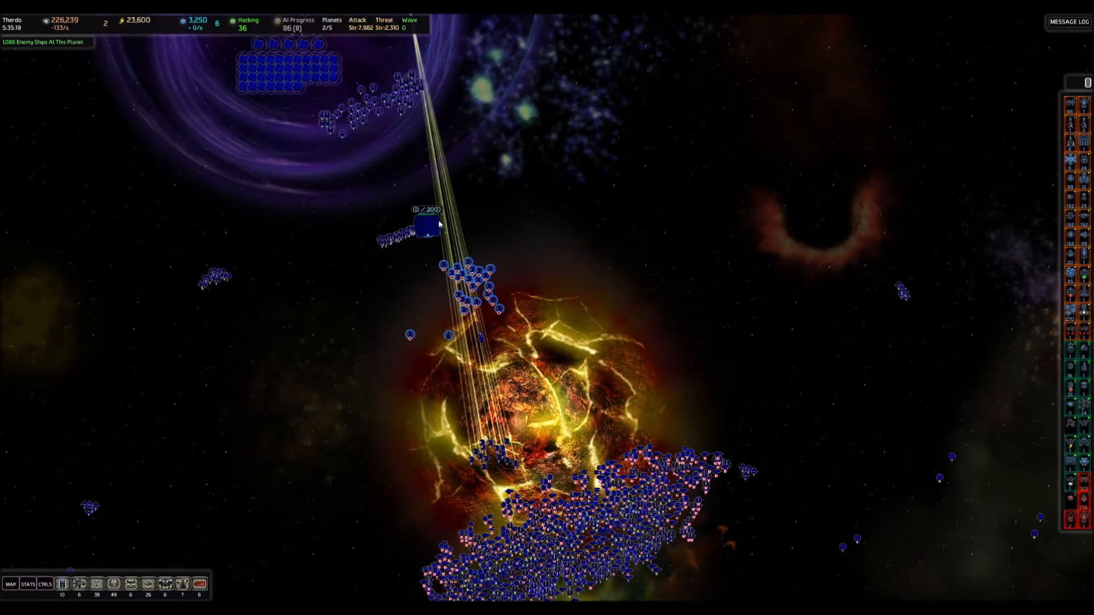
{"action": "left_click", "coordinate": [424, 230]}
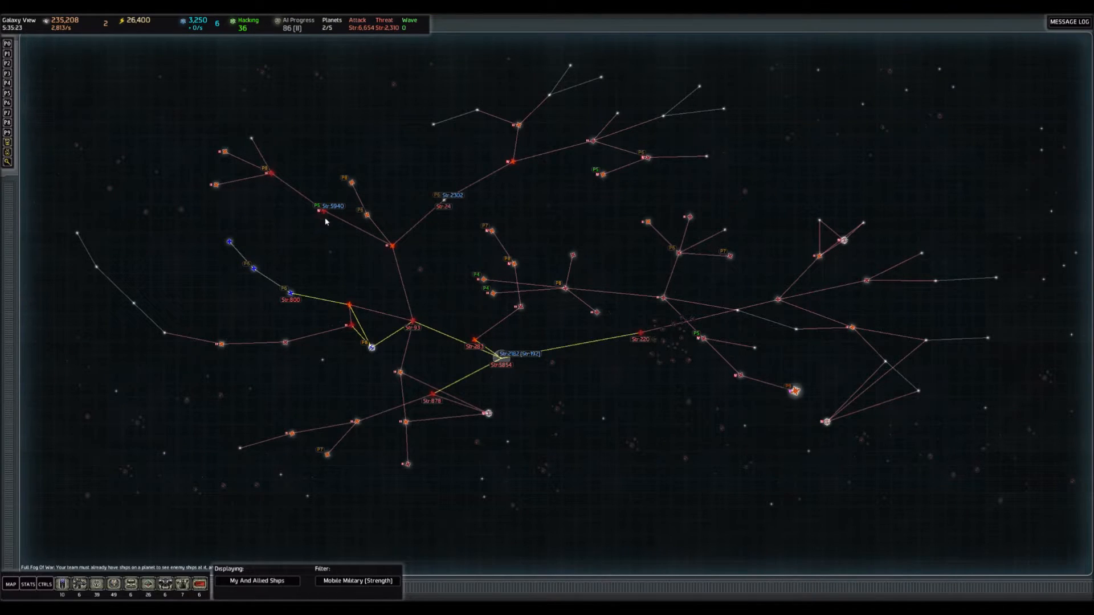
Step: Jump from the galaxy map to the planet Mato where the fleet waits
{"action": "left_click", "coordinate": [323, 216]}
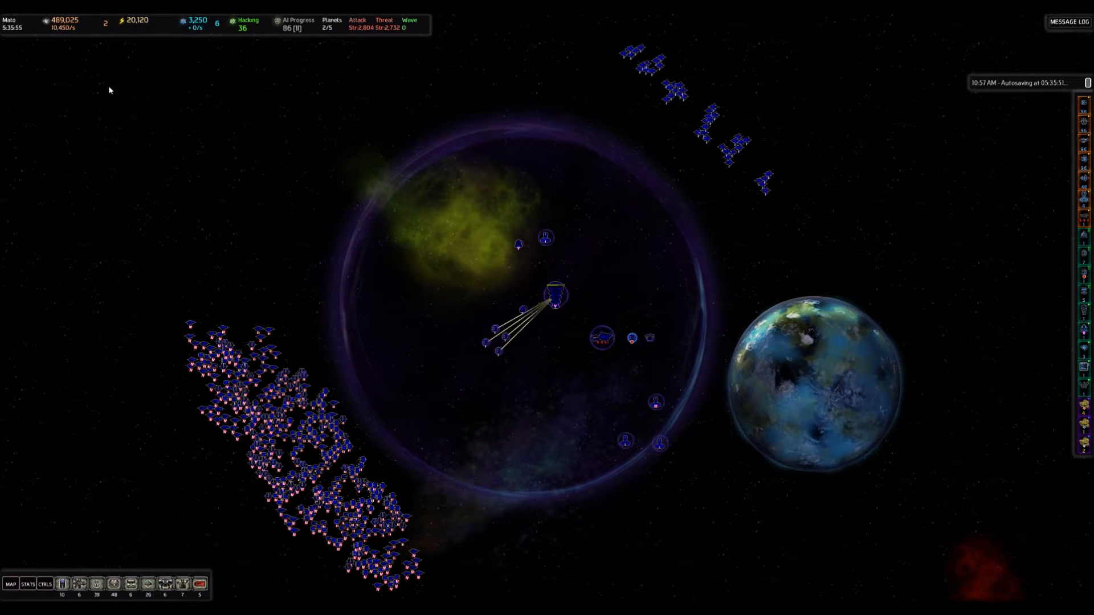
{"action": "mouse_move", "coordinate": [62, 23]}
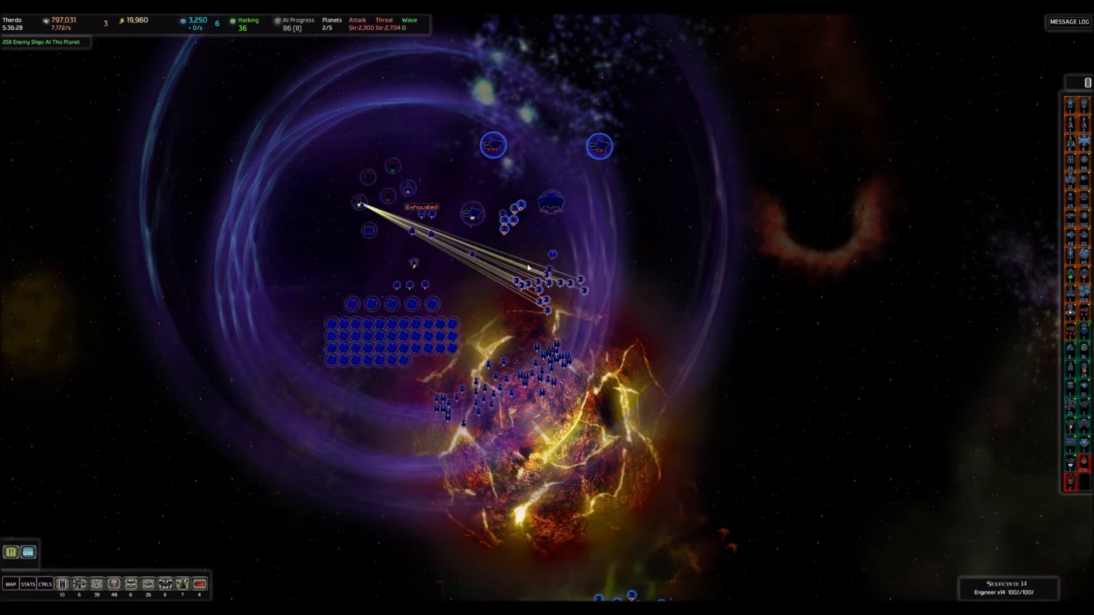
Step: Issue attack orders at Therdo and let the battle grind on into the scores panel
{"action": "left_click", "coordinate": [359, 205]}
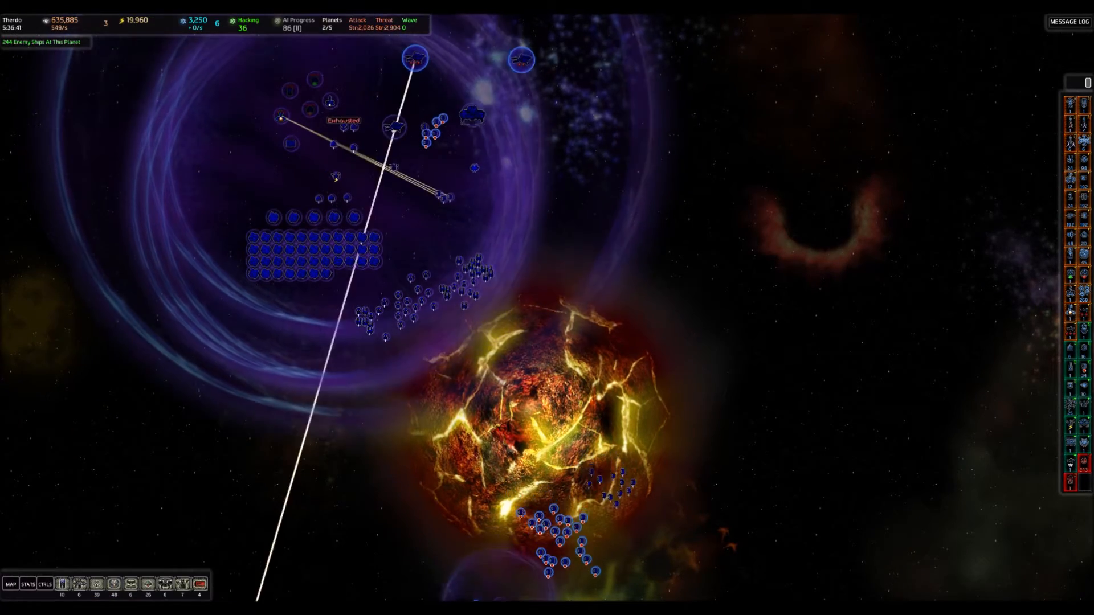
{"action": "left_click", "coordinate": [10, 583]}
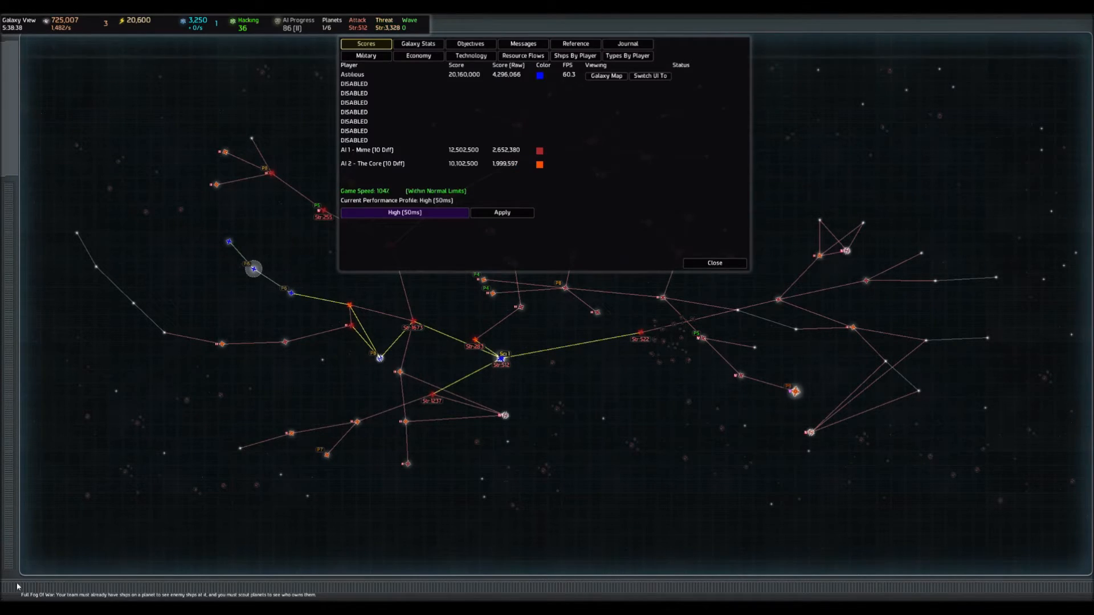
Step: Close the scores overview and bring up the galaxy map display-mode list to replace science labs
{"action": "left_click", "coordinate": [714, 263]}
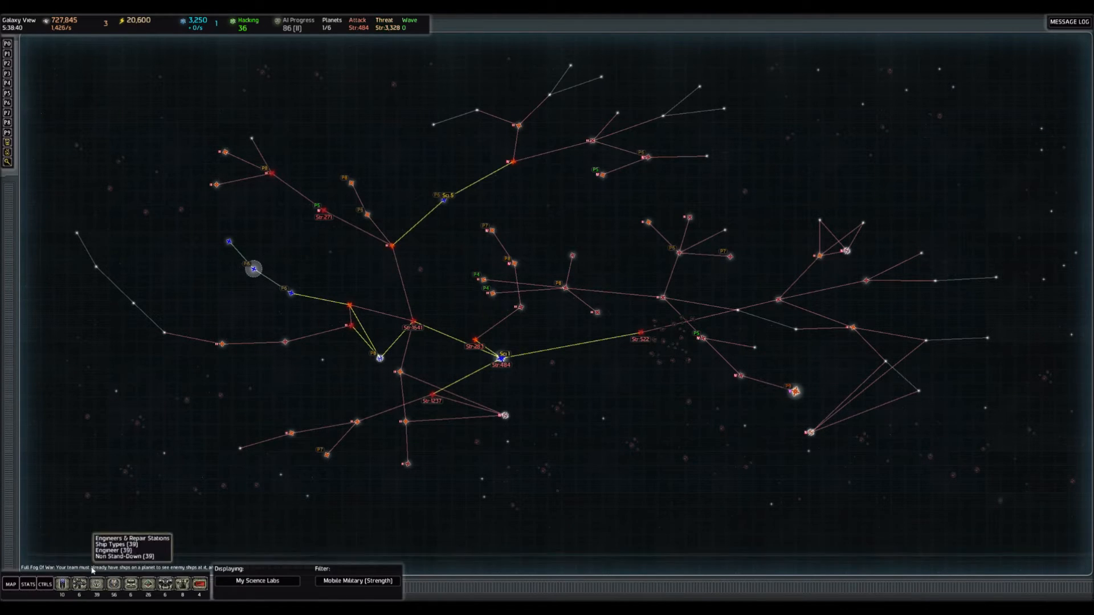
{"action": "left_click", "coordinate": [256, 580]}
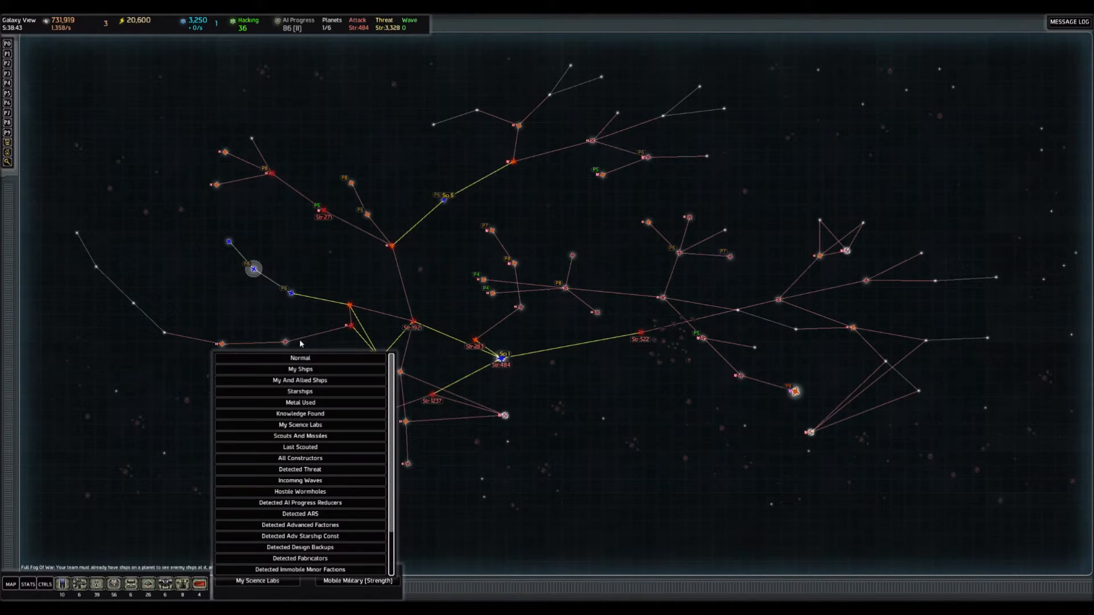